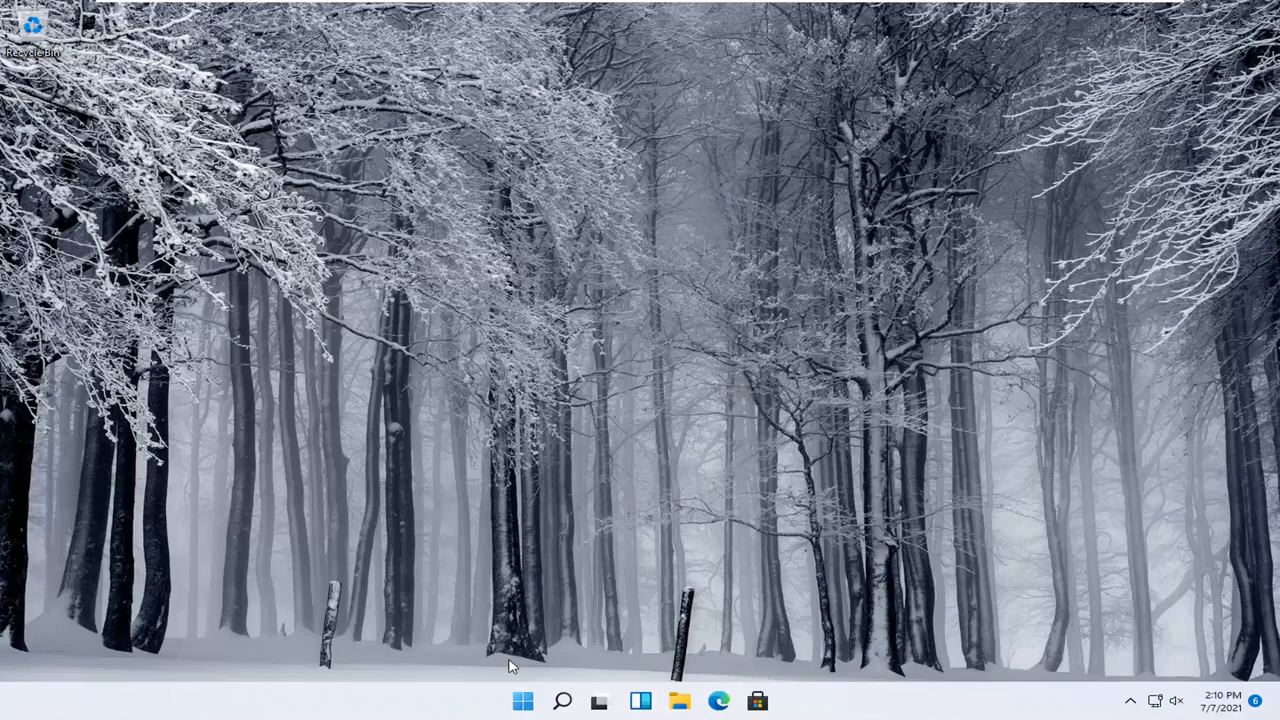
Open Windows Settings from the Start button's right-click quick link menu
{"action": "right_click", "coordinate": [521, 700]}
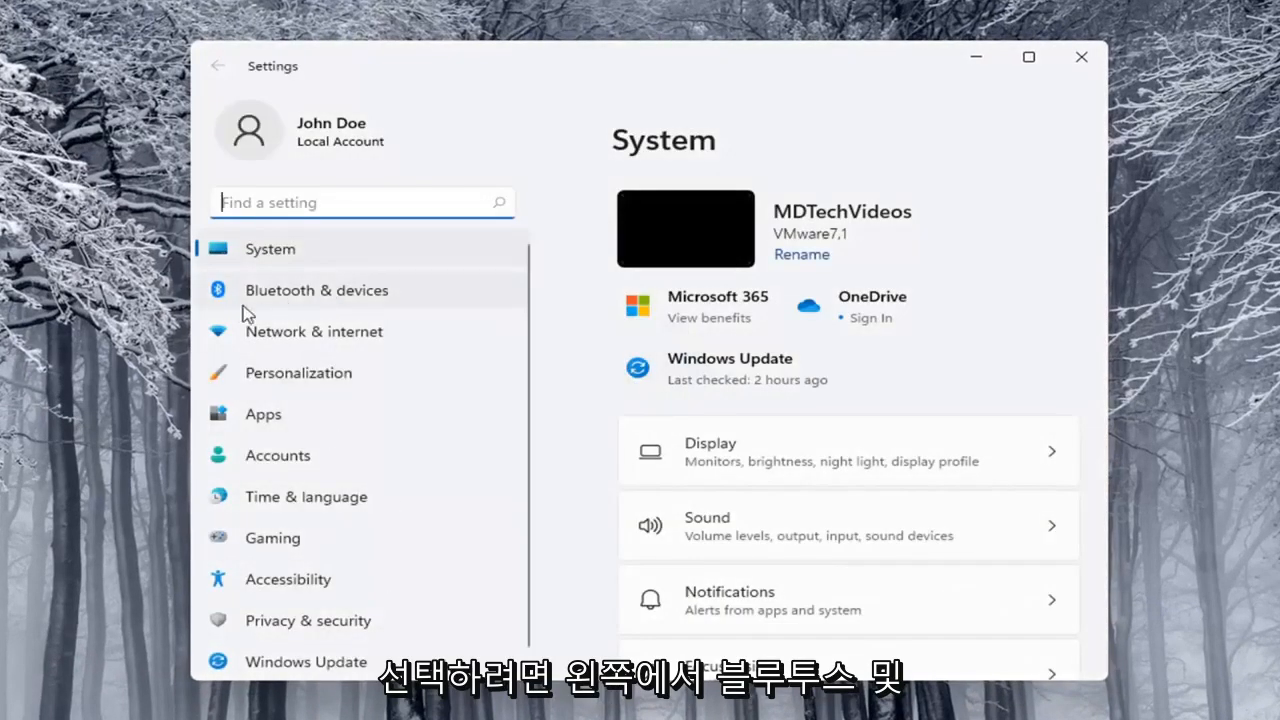
Go to Bluetooth & devices, then the Printers & scanners page
{"action": "left_click", "coordinate": [316, 290]}
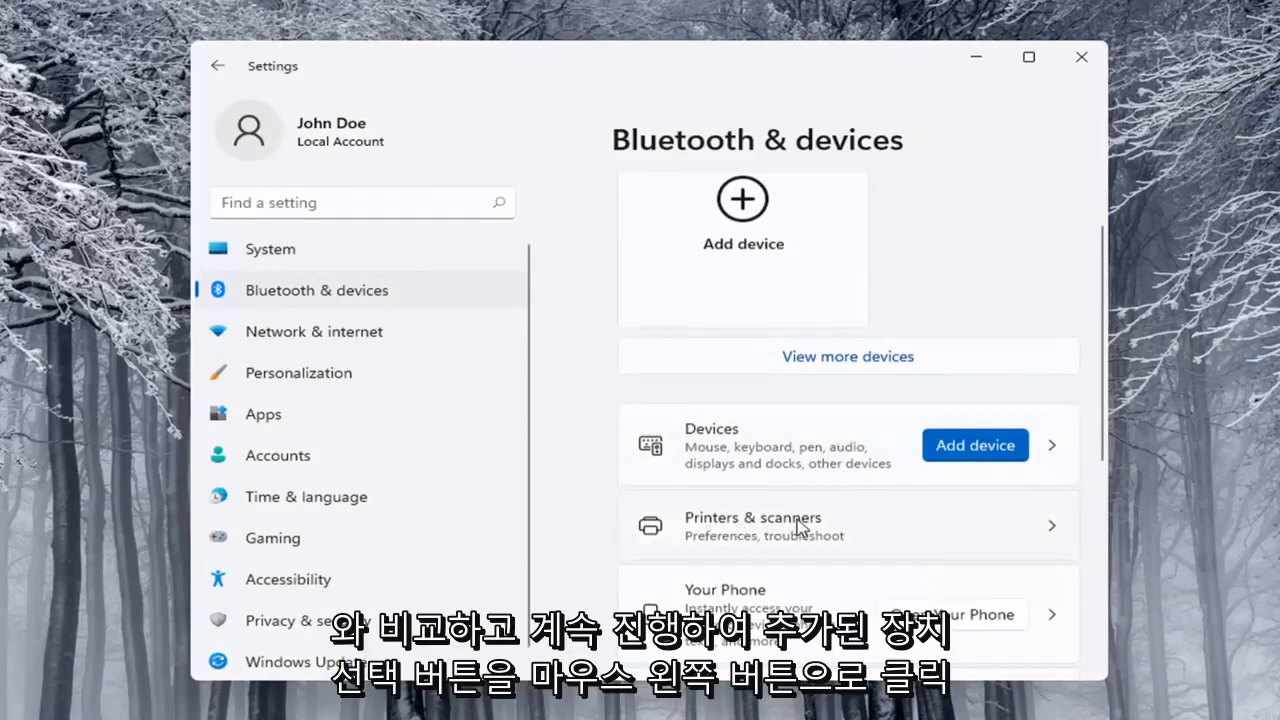
{"action": "left_click", "coordinate": [753, 525]}
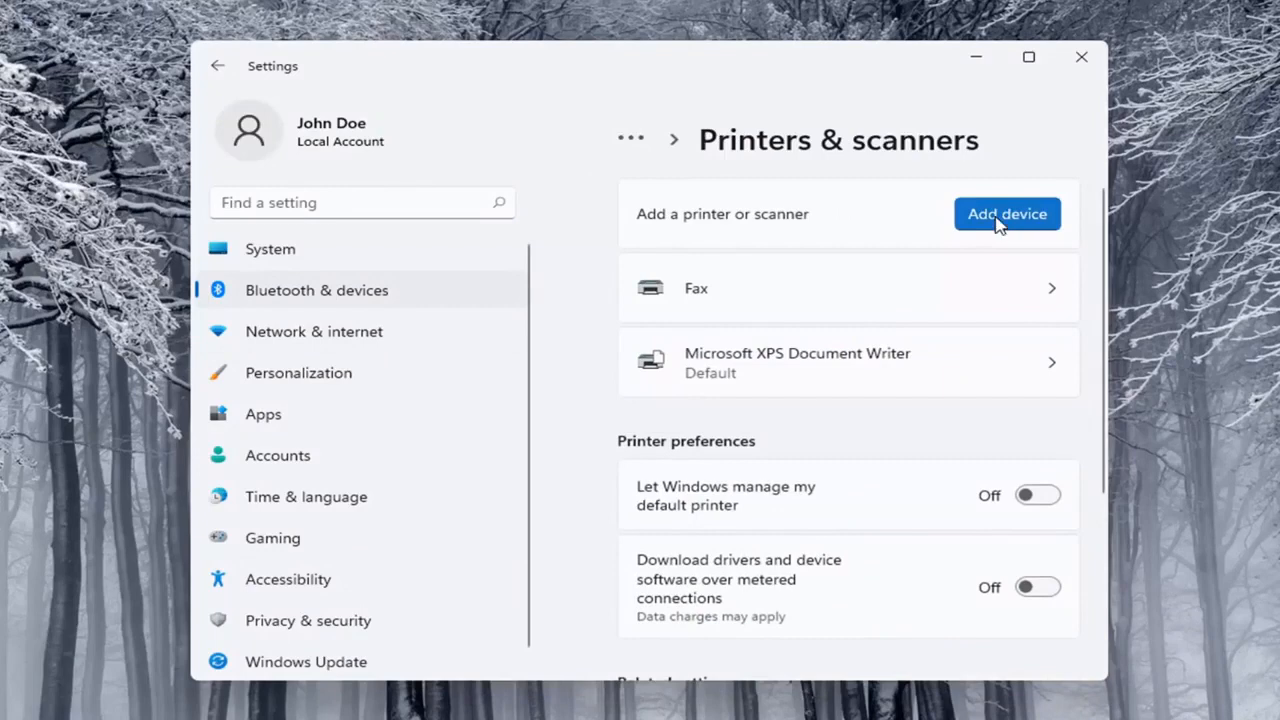
Search for a printer with Add device, then choose Add manually for an unlisted printer
{"action": "left_click", "coordinate": [1007, 214]}
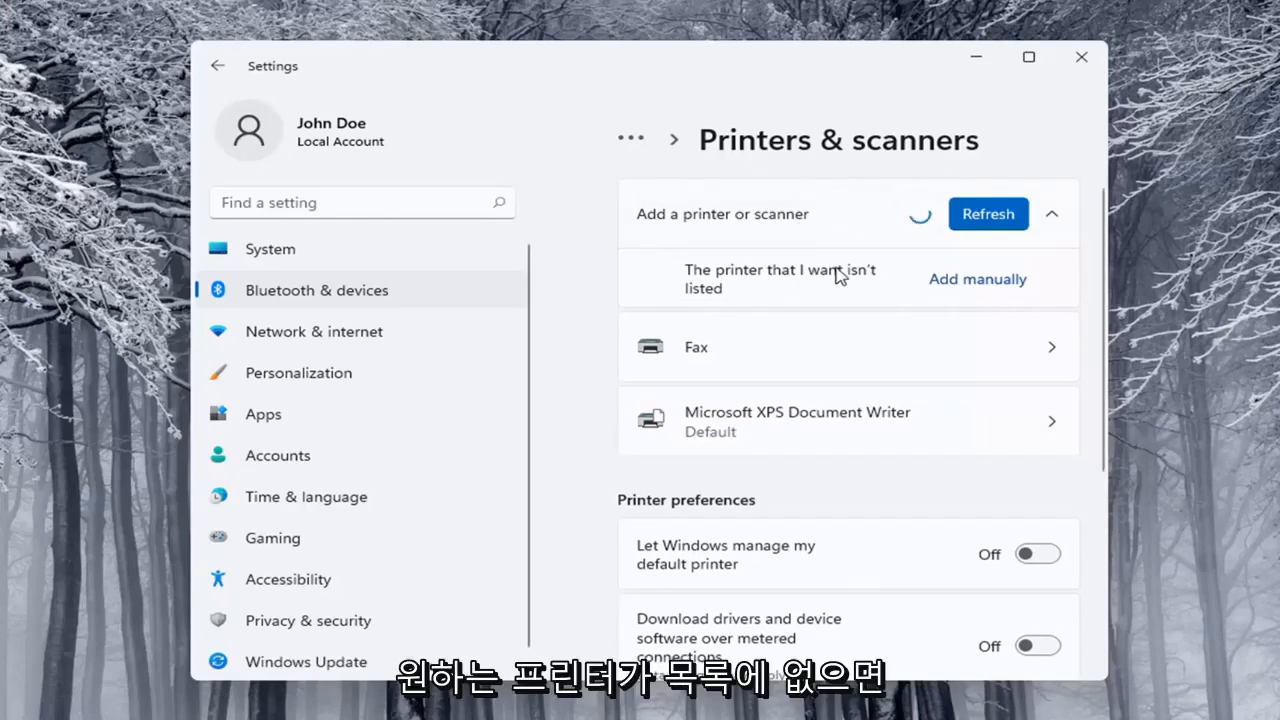
{"action": "mouse_move", "coordinate": [977, 279]}
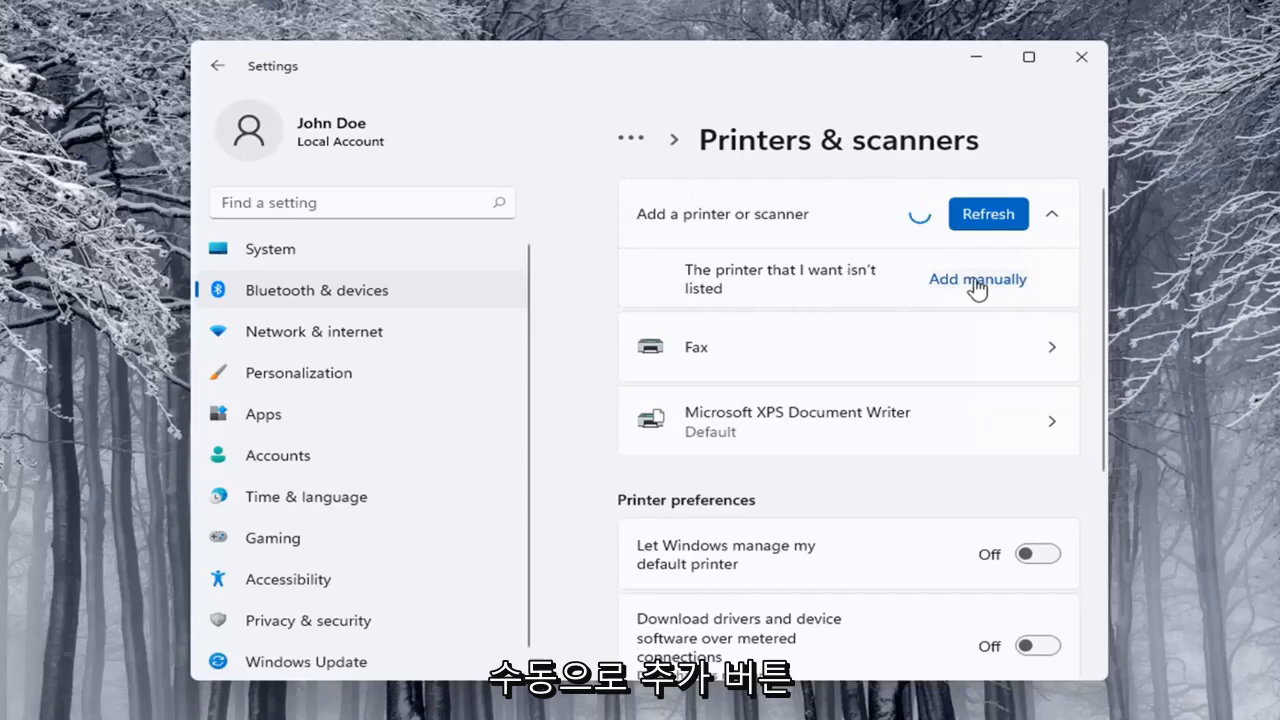
{"action": "left_click", "coordinate": [977, 279]}
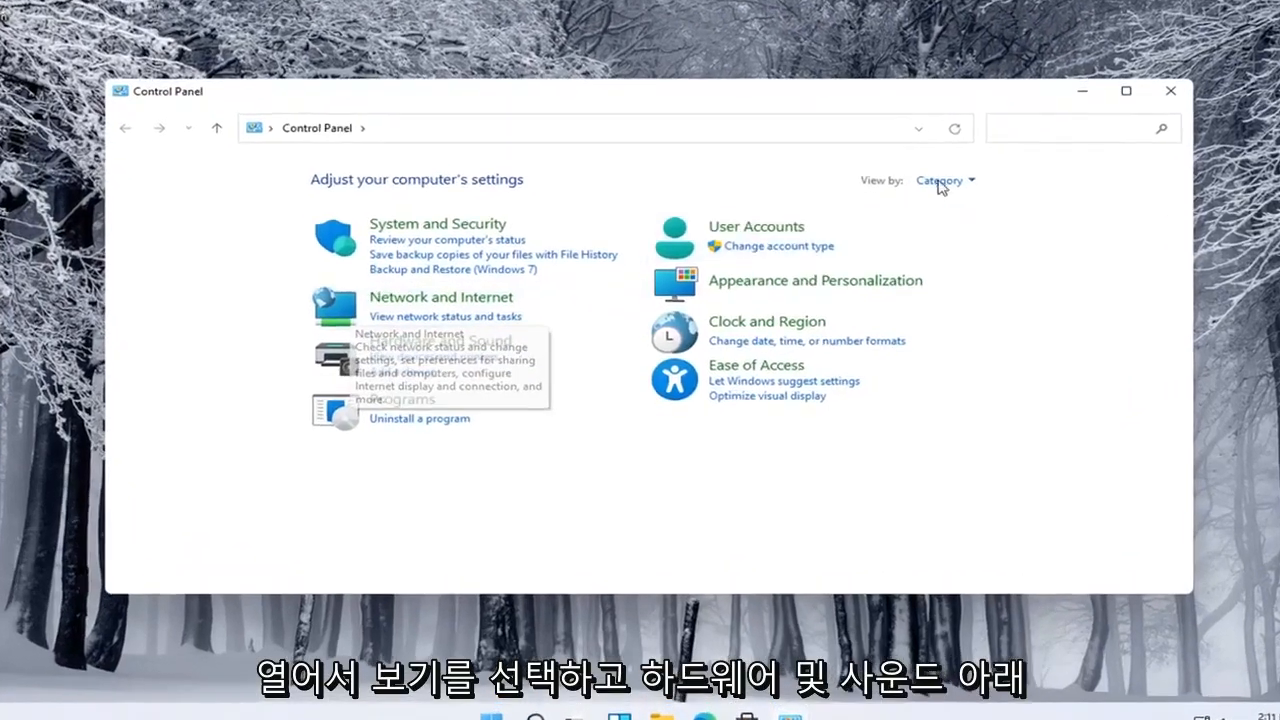
Start Add a device from the Control Panel category view, then cancel the search
{"action": "left_click", "coordinate": [945, 180]}
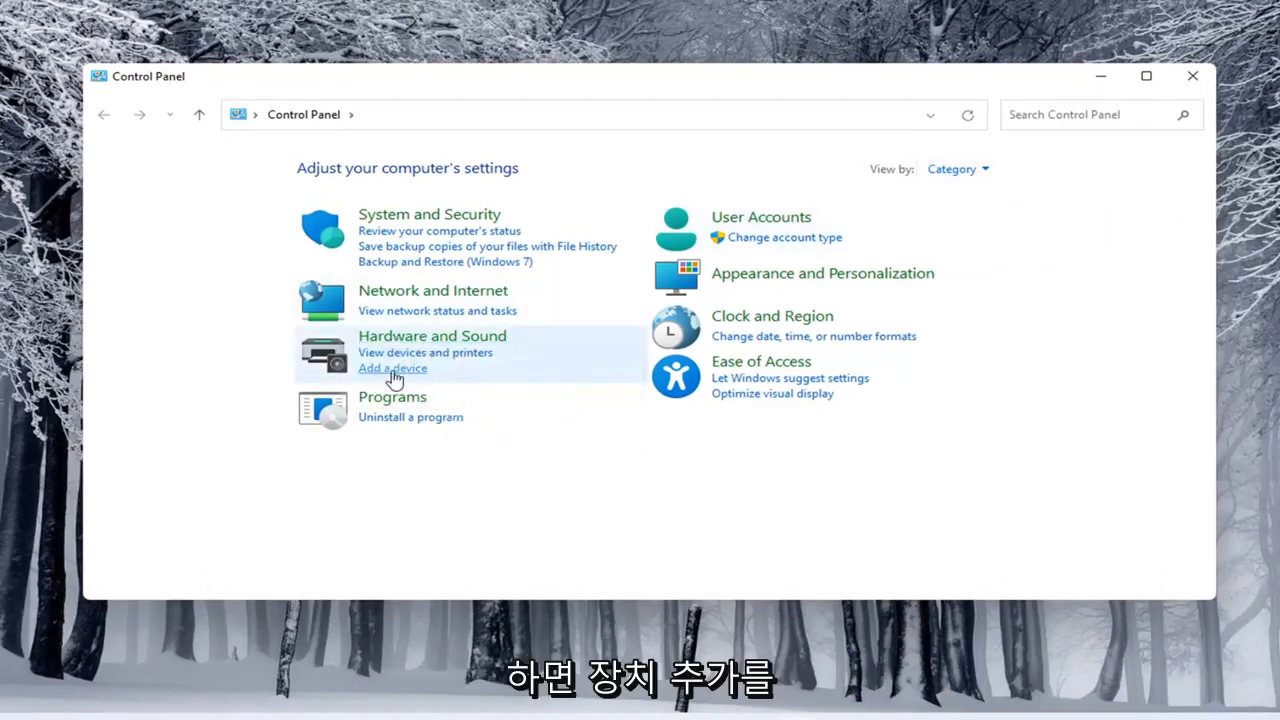
{"action": "left_click", "coordinate": [392, 368]}
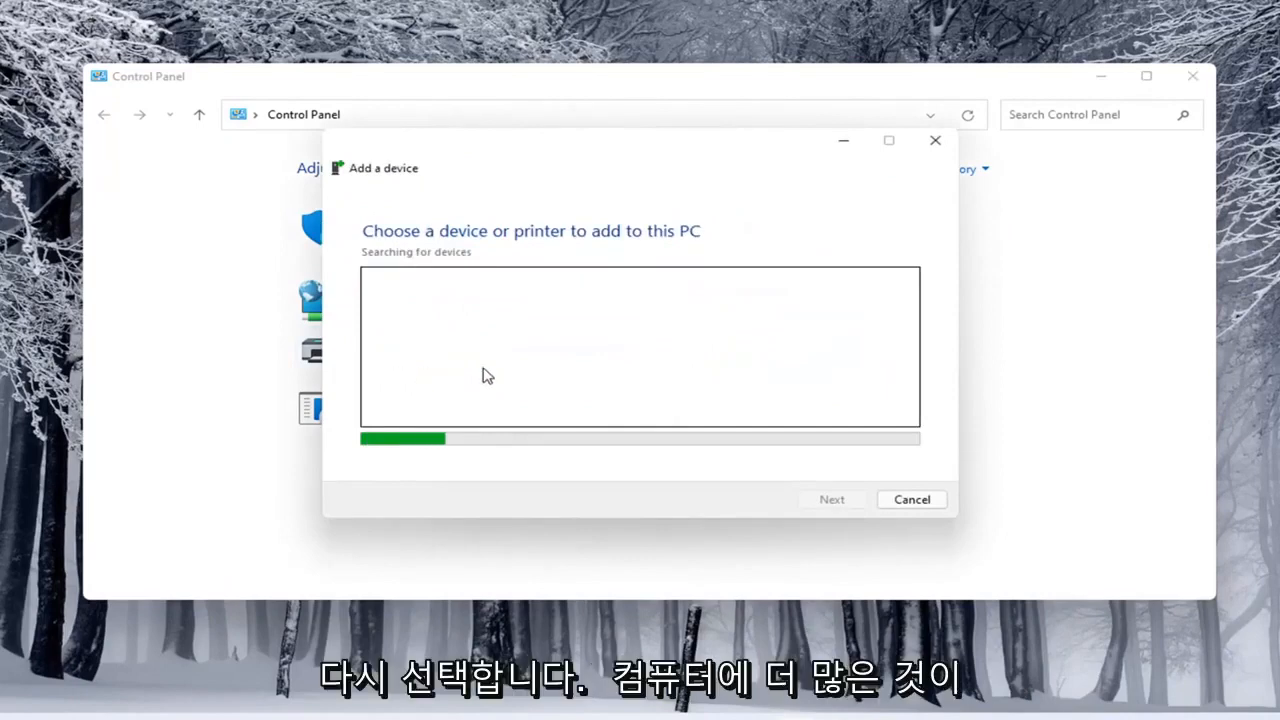
{"action": "mouse_move", "coordinate": [770, 474]}
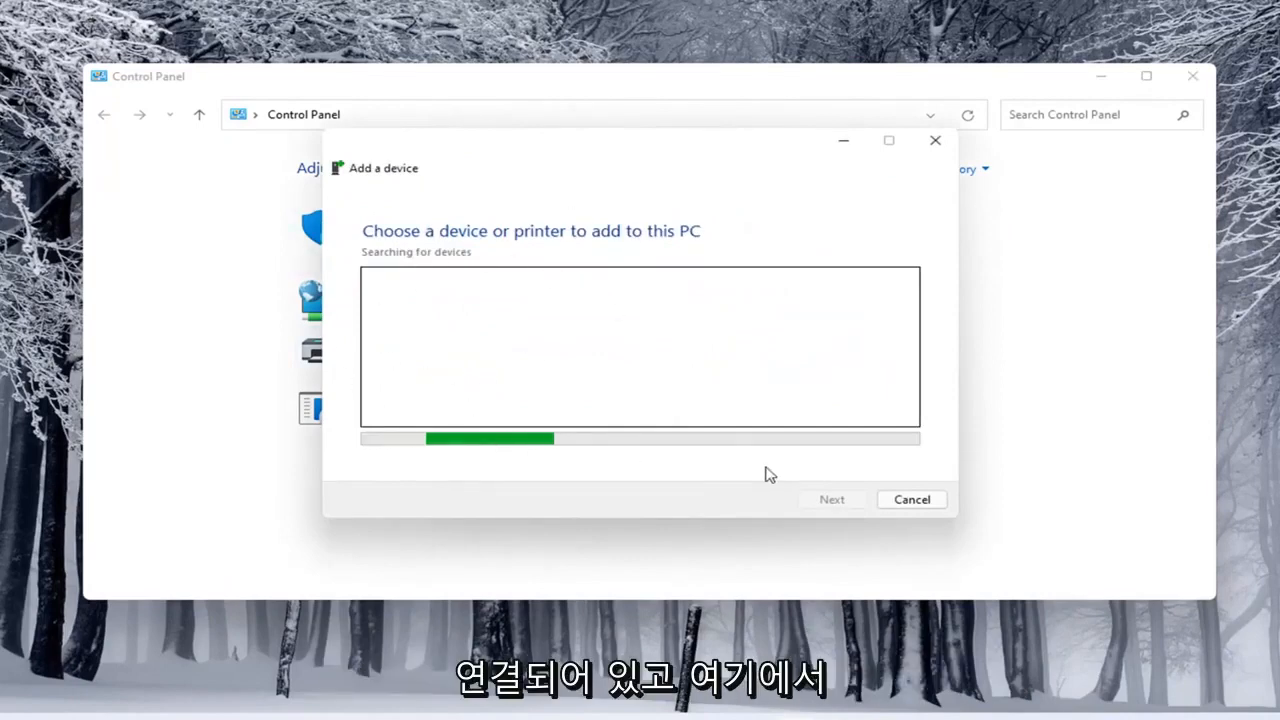
{"action": "left_click", "coordinate": [910, 499]}
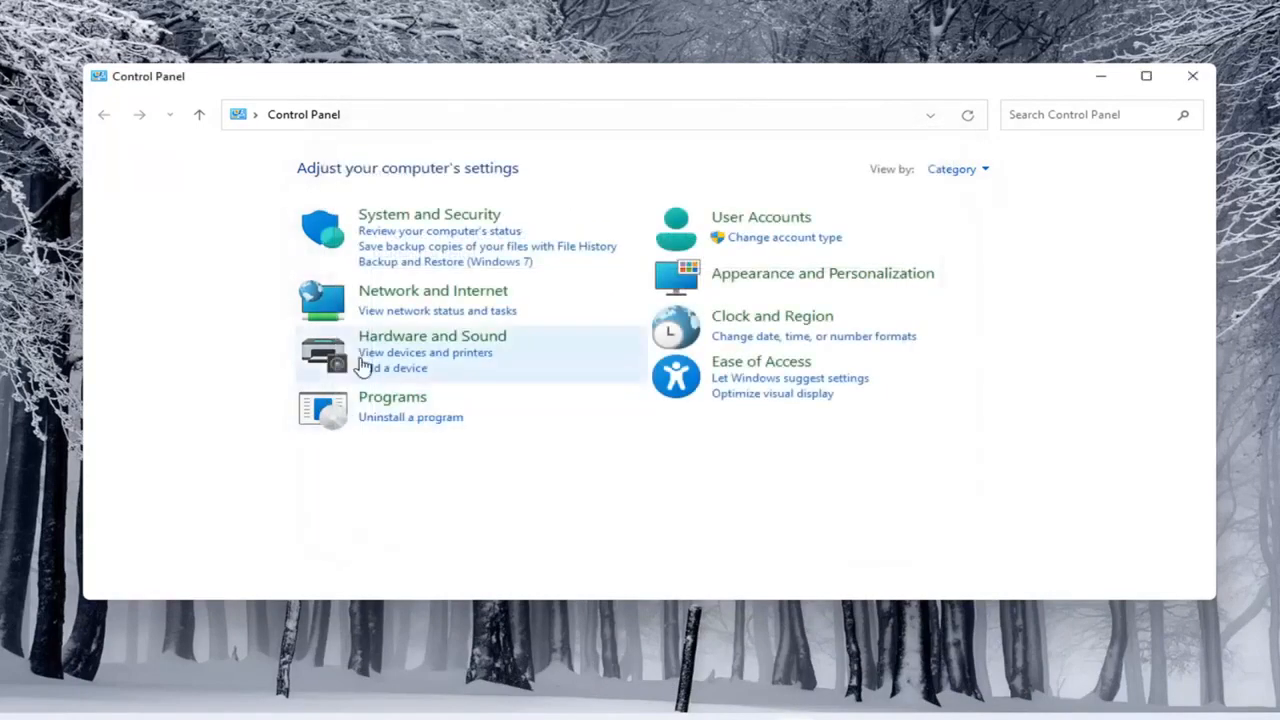
Open Hardware and Sound, then Devices and Printers, and launch Add a printer
{"action": "left_click", "coordinate": [431, 335]}
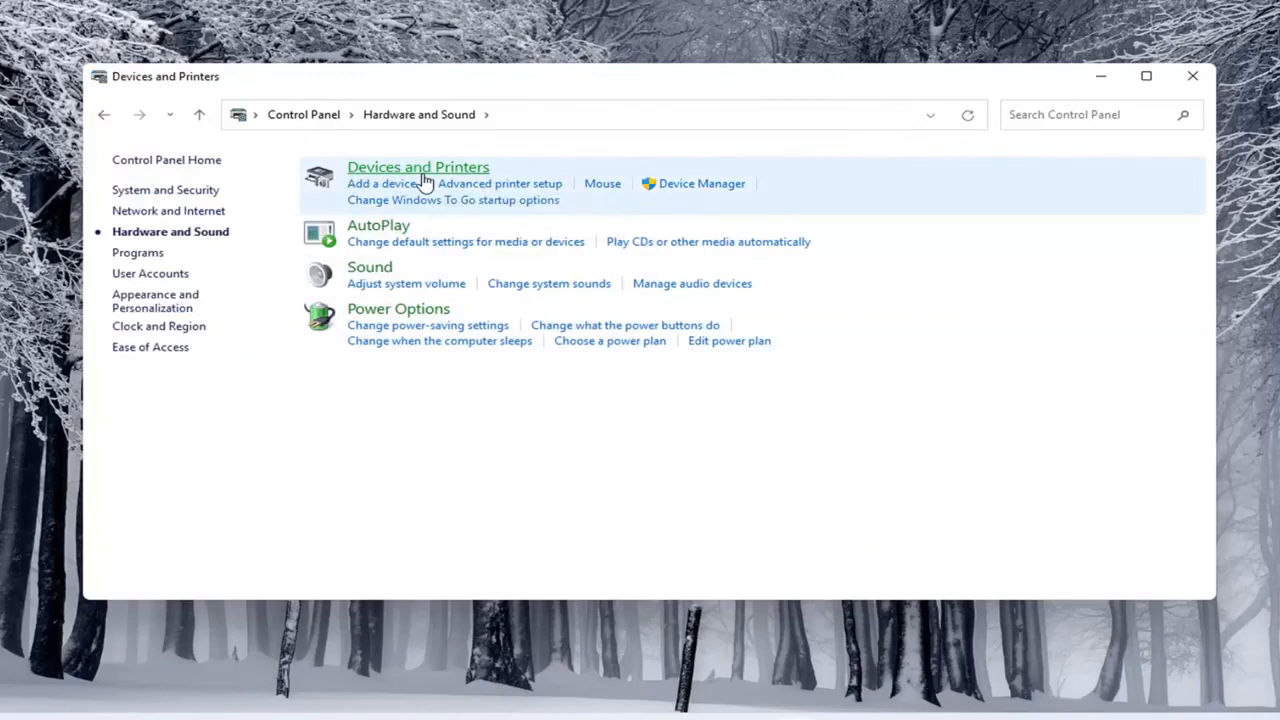
{"action": "left_click", "coordinate": [418, 167]}
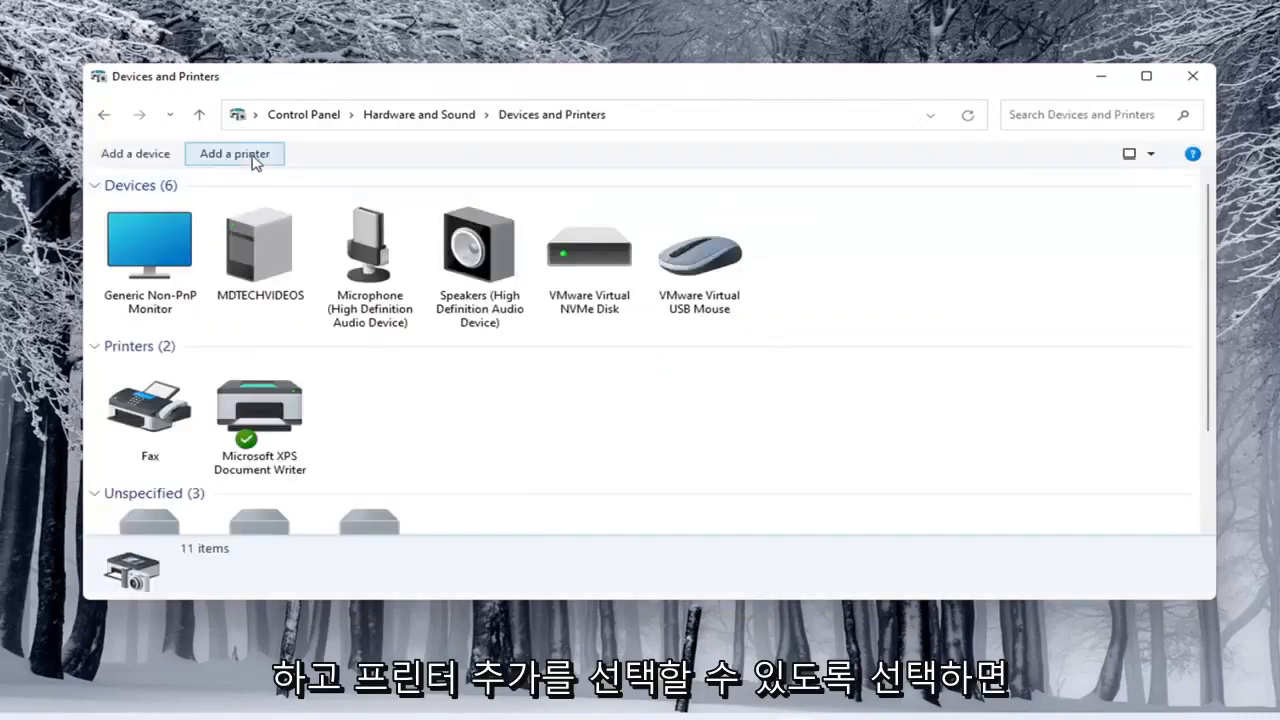
{"action": "left_click", "coordinate": [234, 153]}
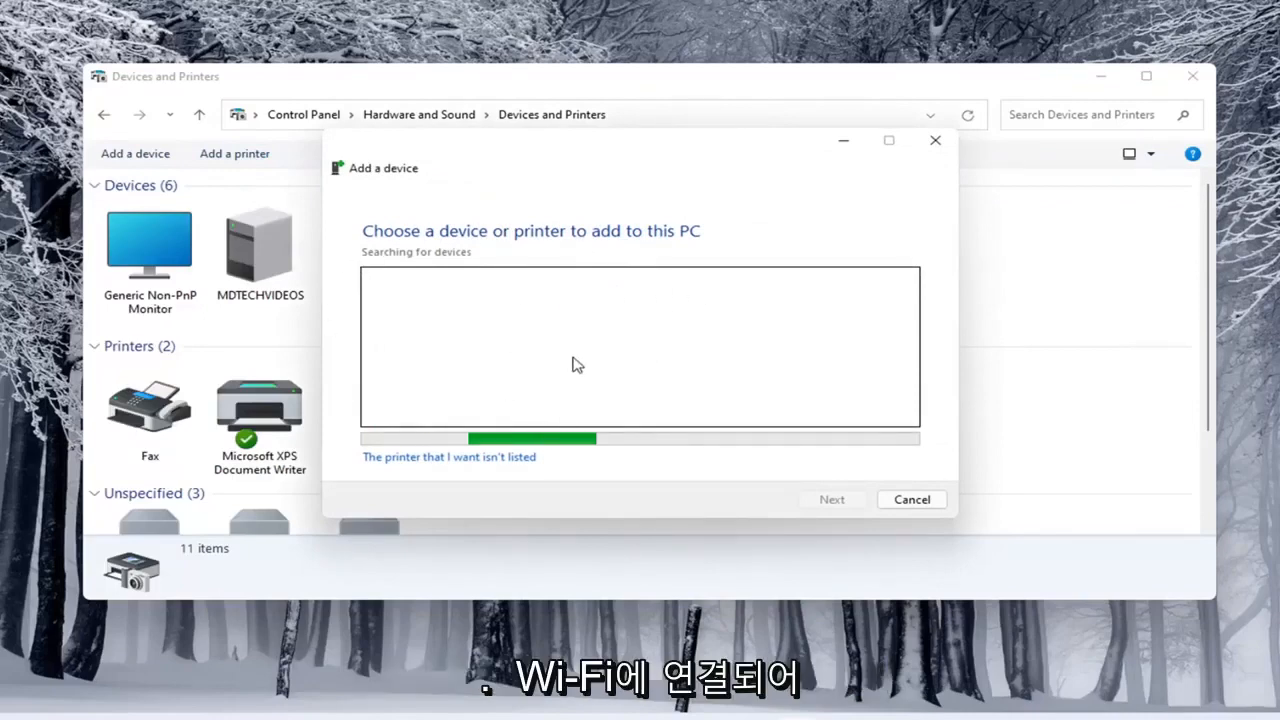
{"action": "mouse_move", "coordinate": [528, 430]}
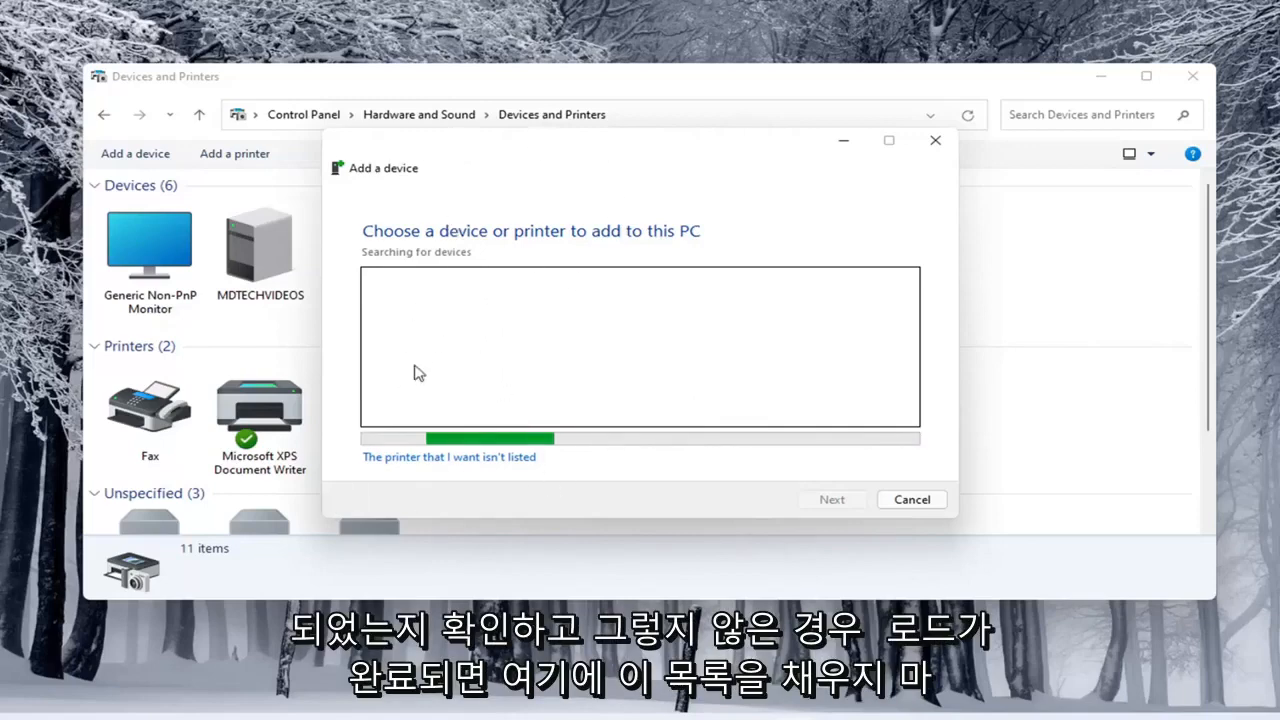
{"action": "mouse_move", "coordinate": [393, 478]}
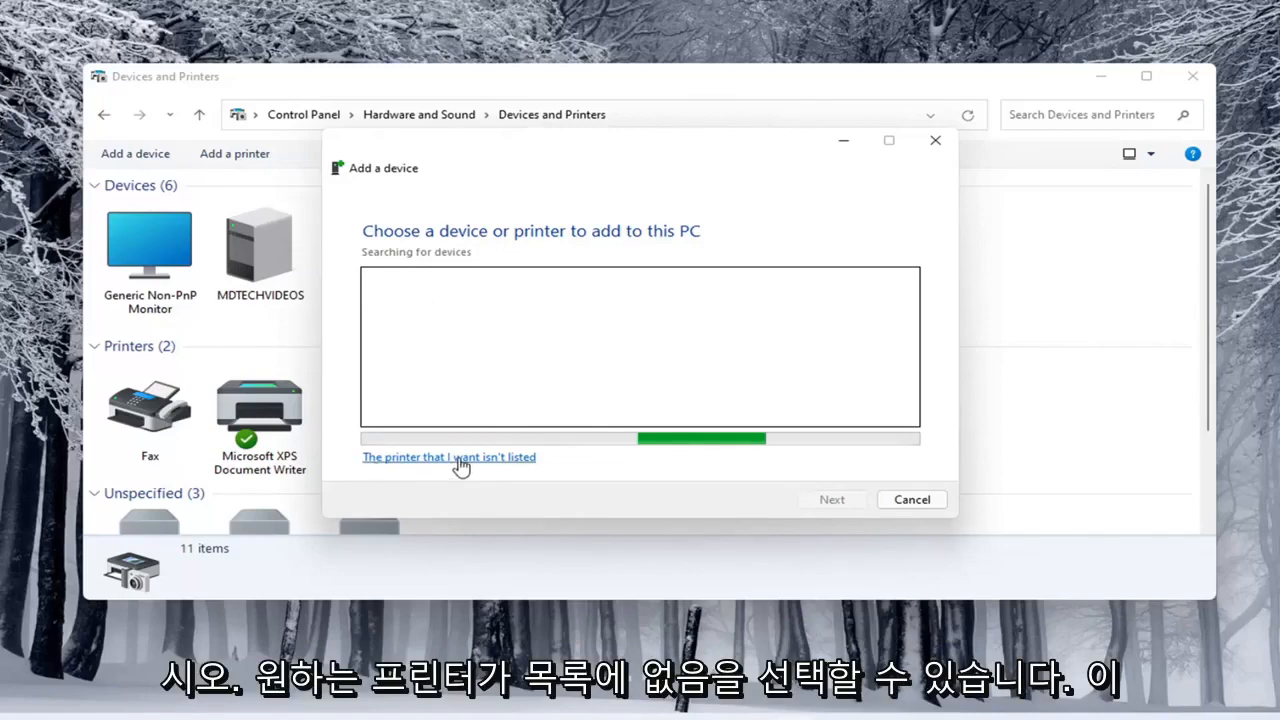
View the Add Printer other-options screen for an unlisted printer, then close the wizard
{"action": "left_click", "coordinate": [449, 457]}
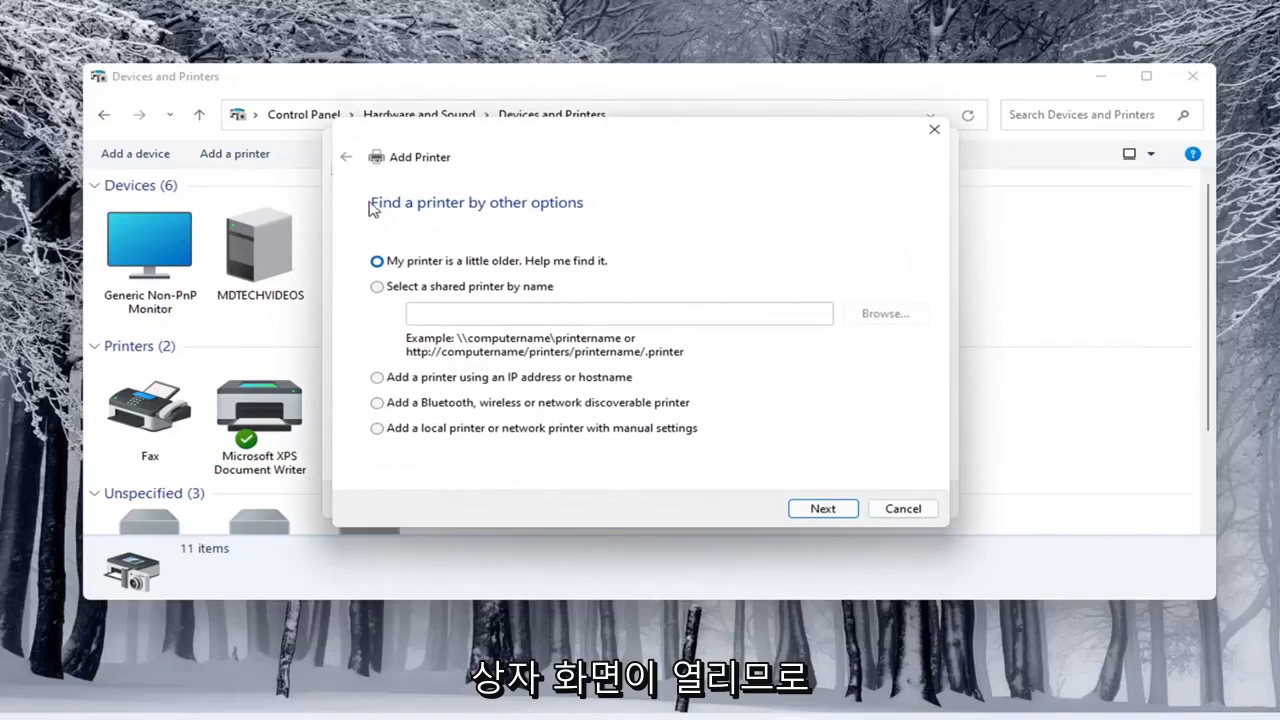
{"action": "mouse_move", "coordinate": [567, 162]}
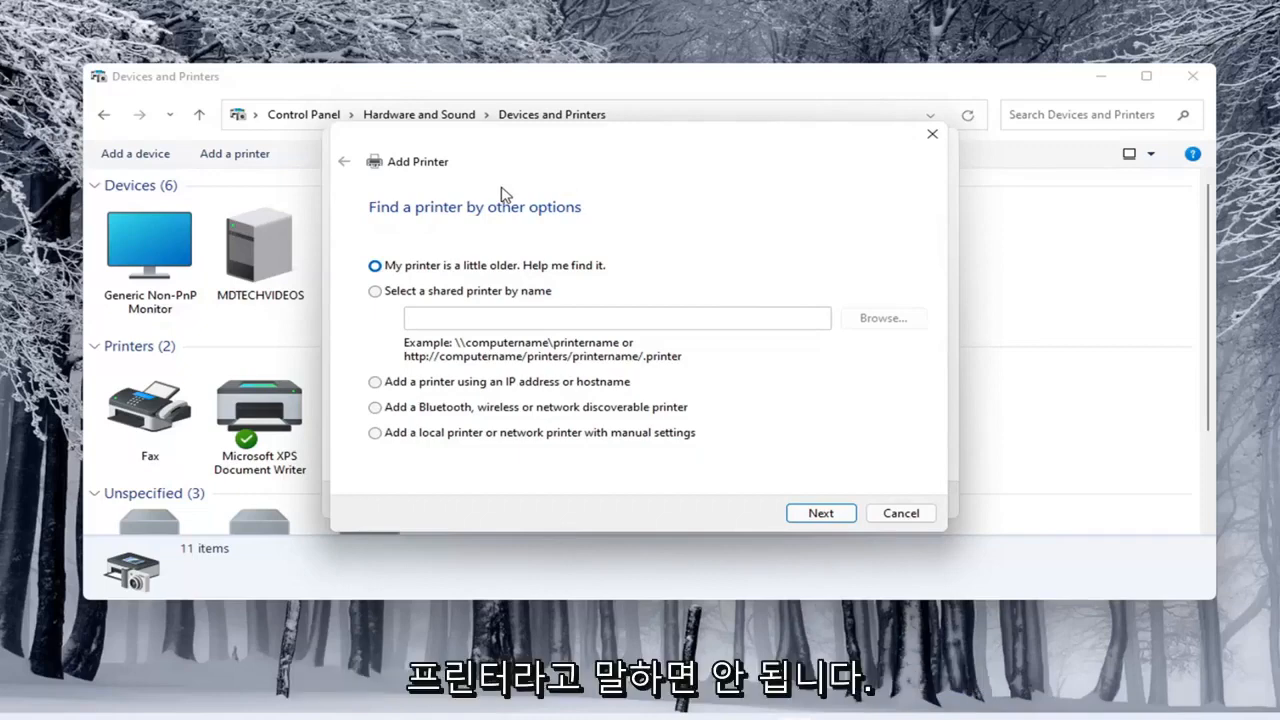
{"action": "mouse_move", "coordinate": [398, 340]}
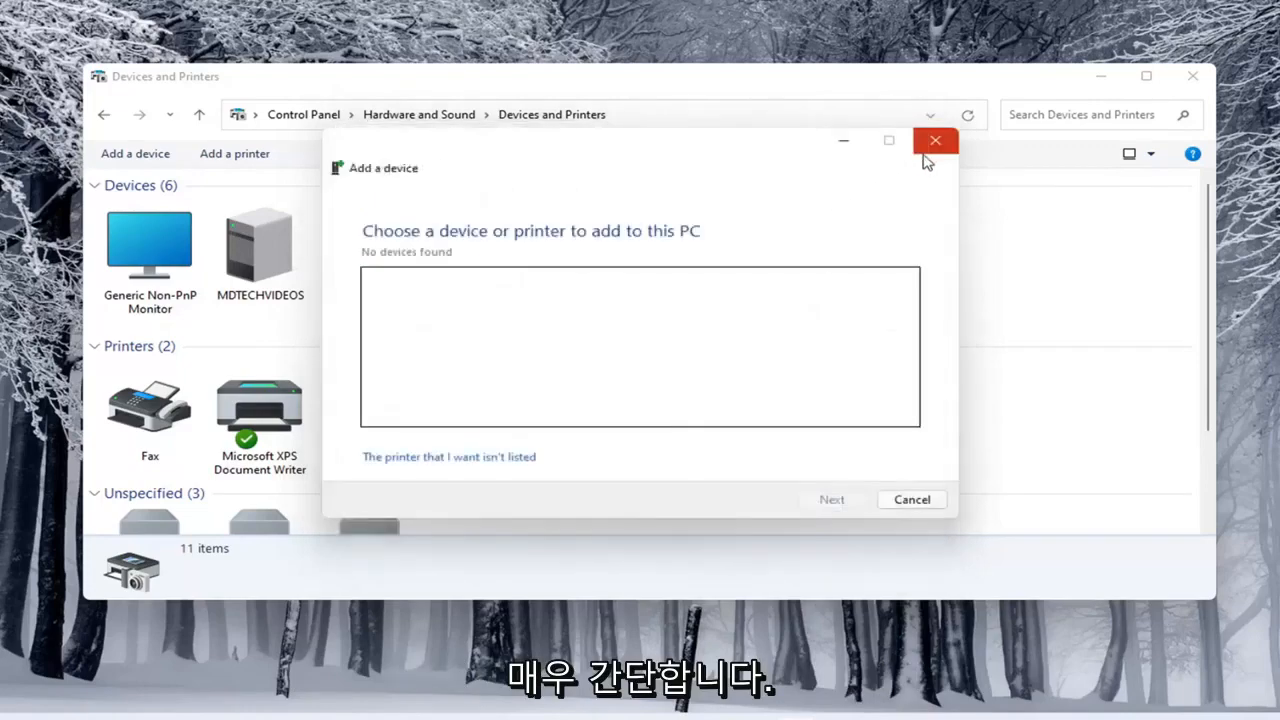
{"action": "left_click", "coordinate": [935, 140]}
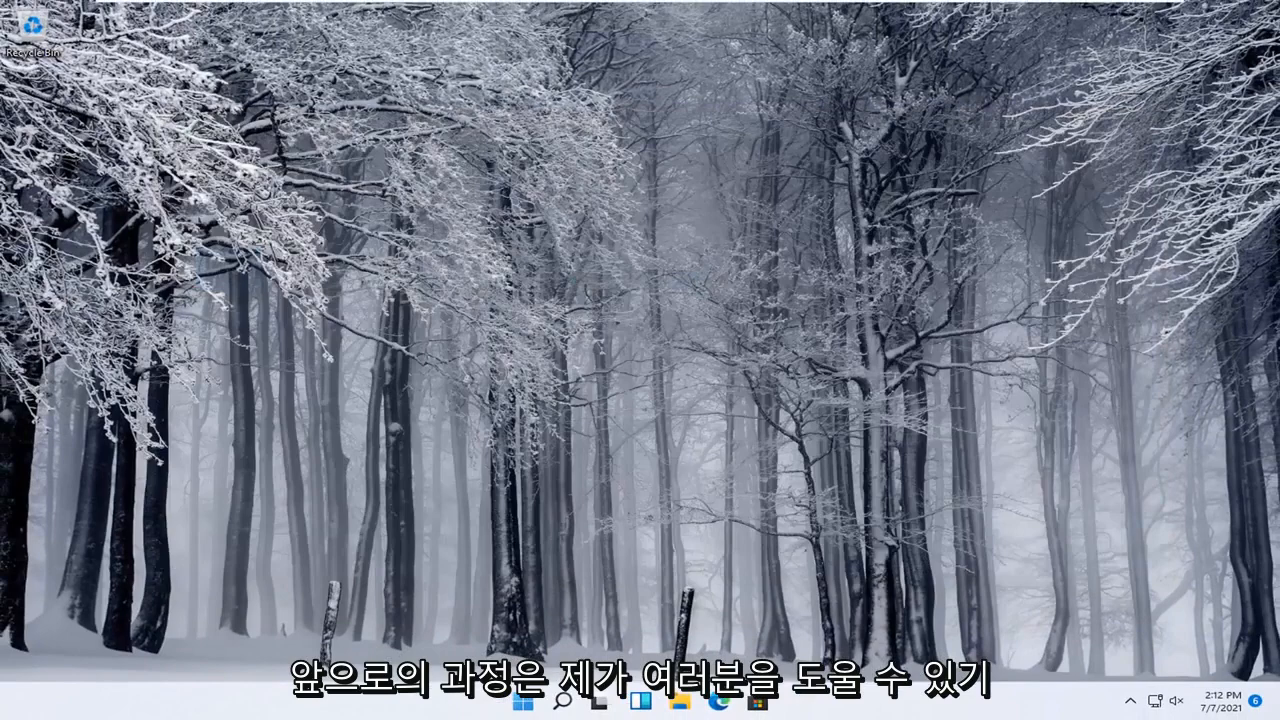